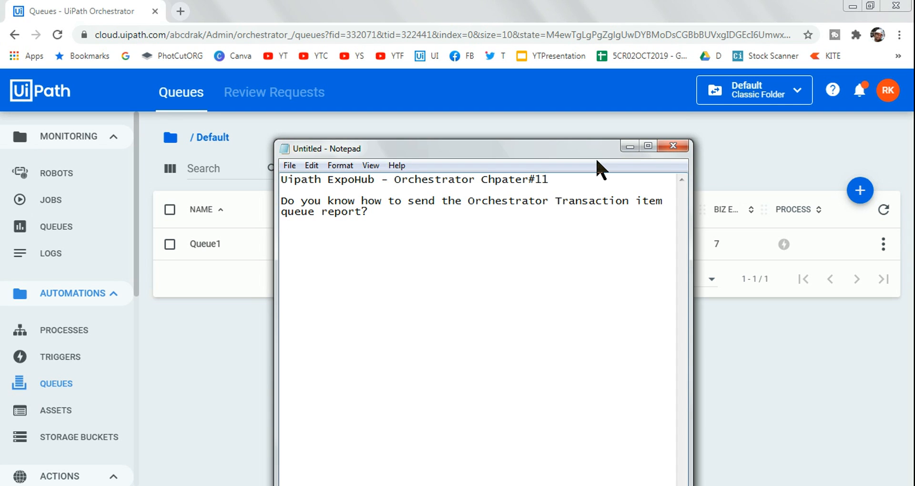
Open Queue1's View Transactions list and page through to its third page of items
{"action": "key", "text": "Enter"}
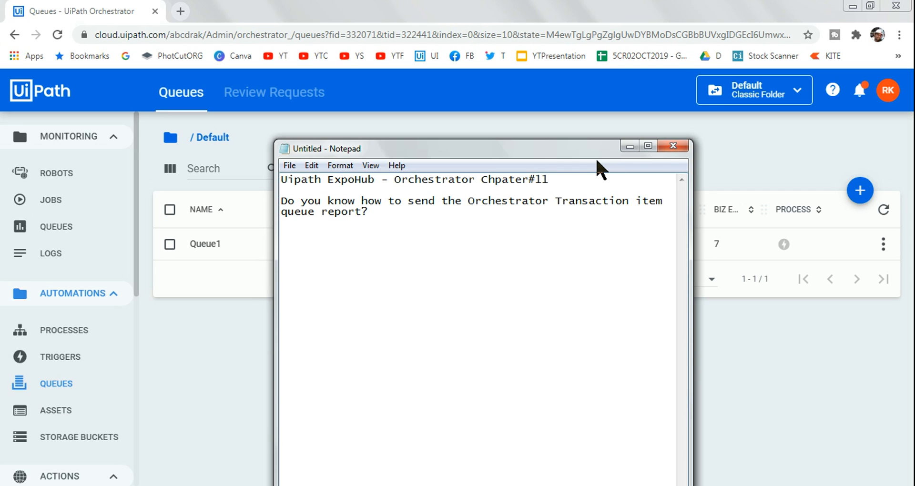
{"action": "mouse_move", "coordinate": [765, 327]}
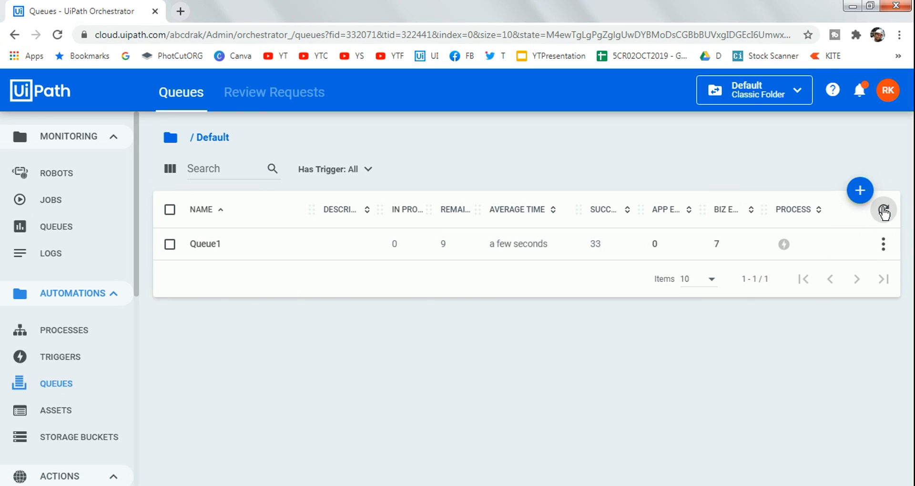
{"action": "mouse_move", "coordinate": [884, 243]}
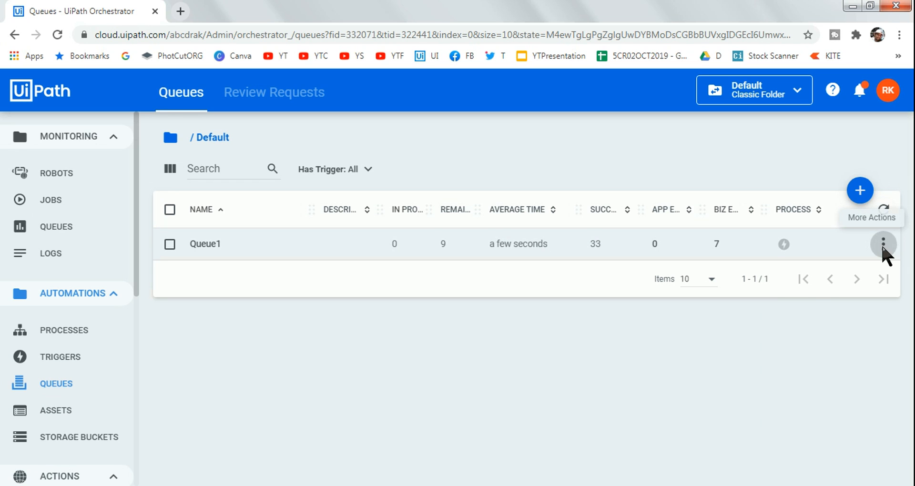
{"action": "left_click", "coordinate": [882, 244]}
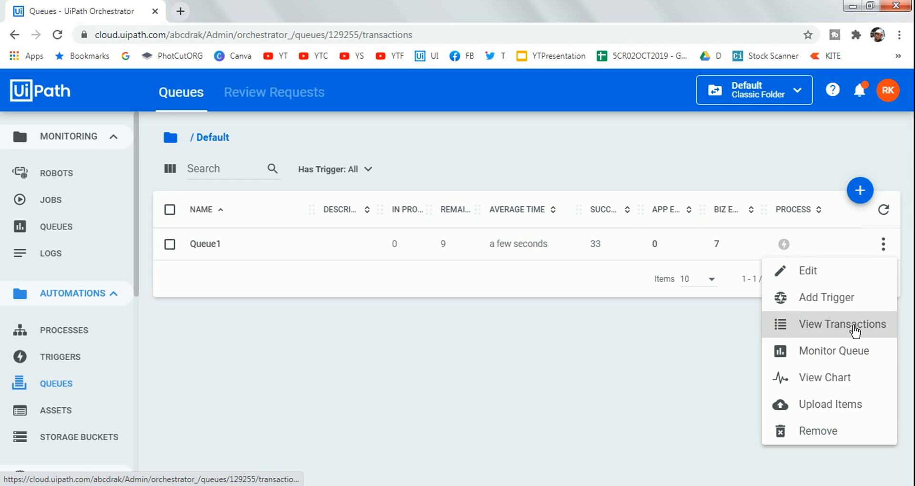
{"action": "left_click", "coordinate": [842, 324]}
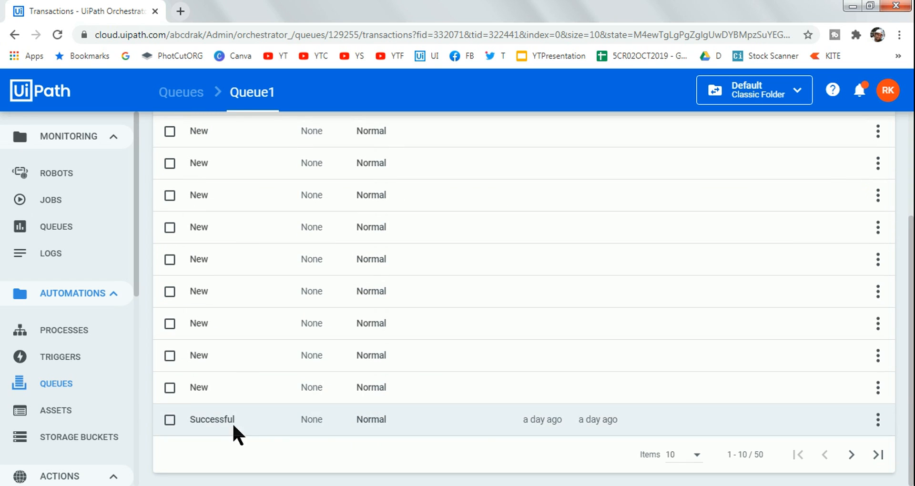
{"action": "left_click", "coordinate": [851, 455]}
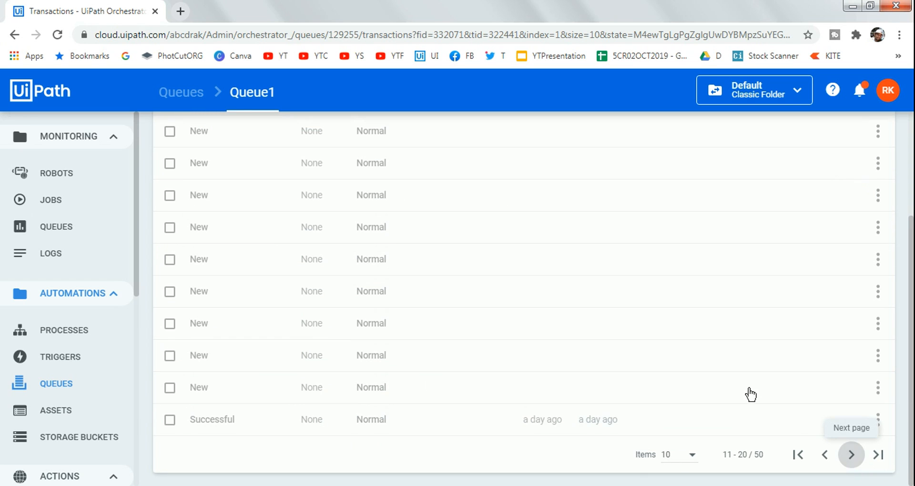
{"action": "left_click", "coordinate": [850, 455]}
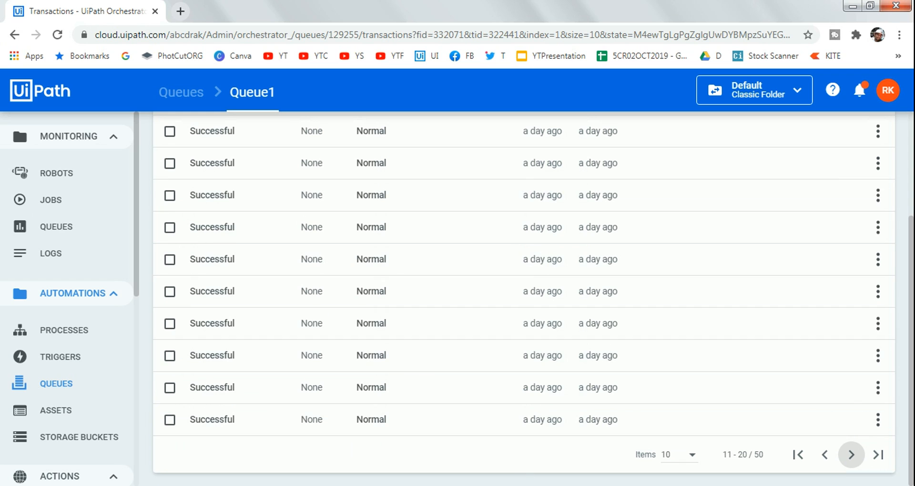
{"action": "left_click", "coordinate": [850, 454]}
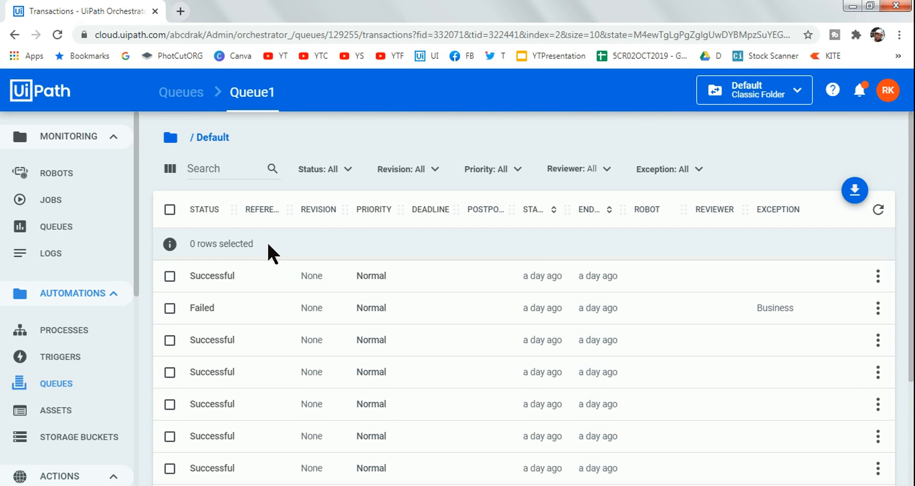
Export the Queue1 transaction items report from the transactions page
{"action": "scroll", "scroll_direction": "down", "scroll_amount": 3}
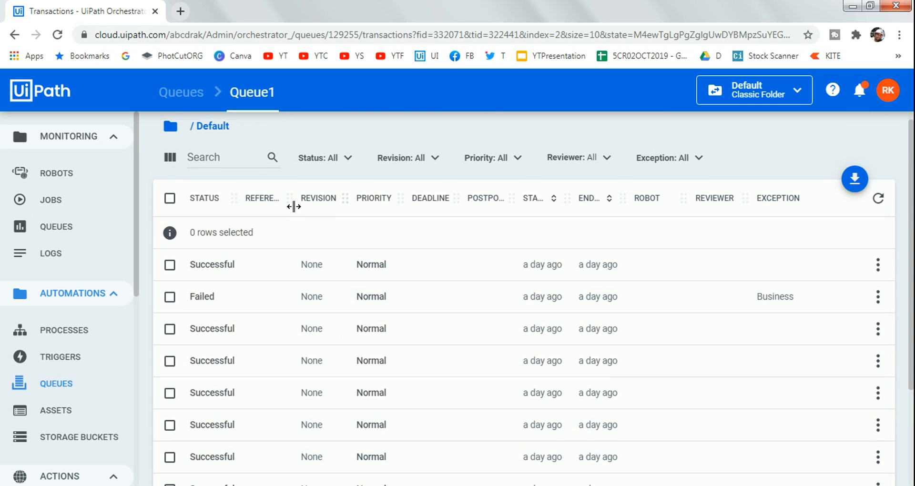
{"action": "mouse_move", "coordinate": [218, 292]}
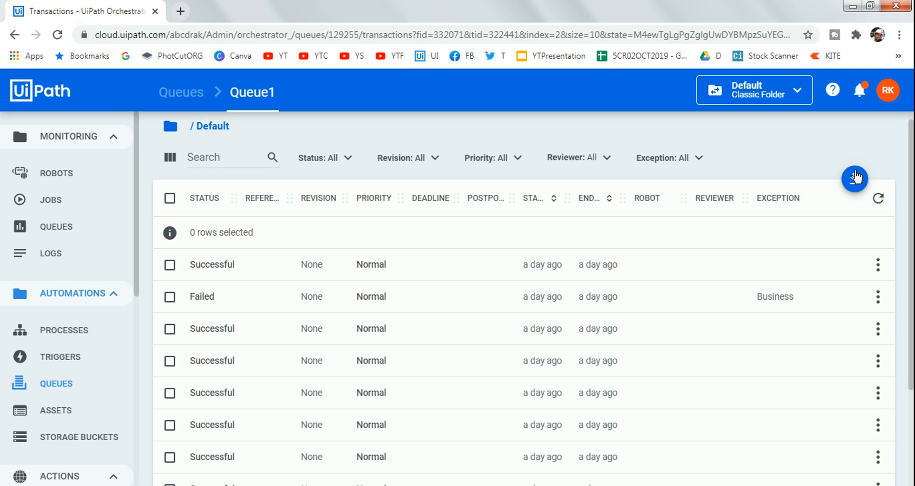
{"action": "left_click", "coordinate": [856, 179]}
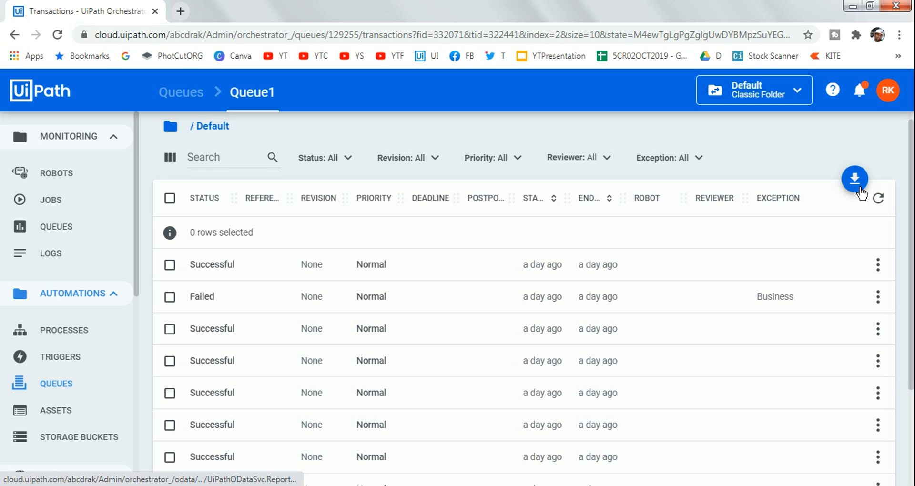
{"action": "mouse_move", "coordinate": [855, 179]}
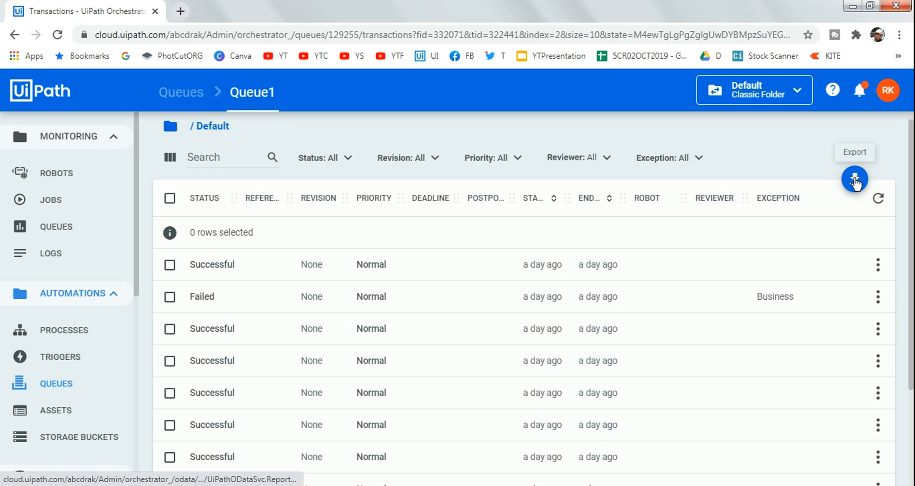
{"action": "left_click", "coordinate": [854, 179]}
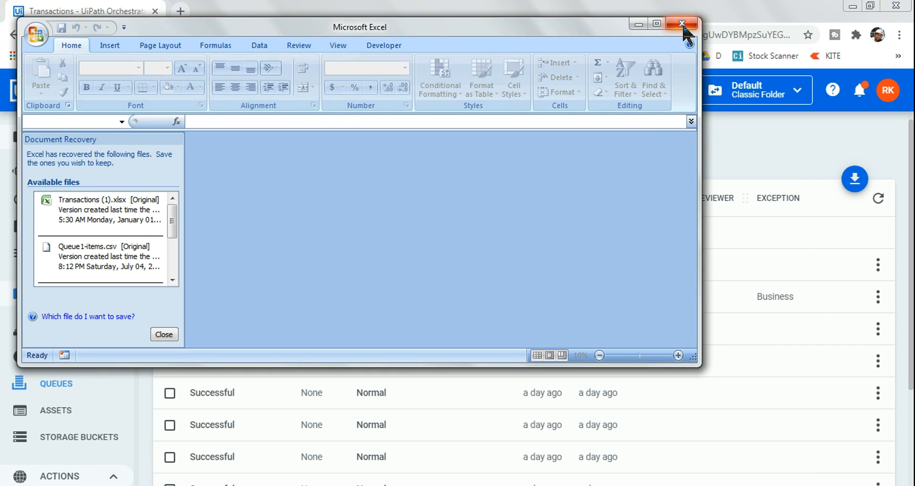
Close Excel and discard the recovered files with 'No, remove the files'
{"action": "left_click", "coordinate": [681, 23]}
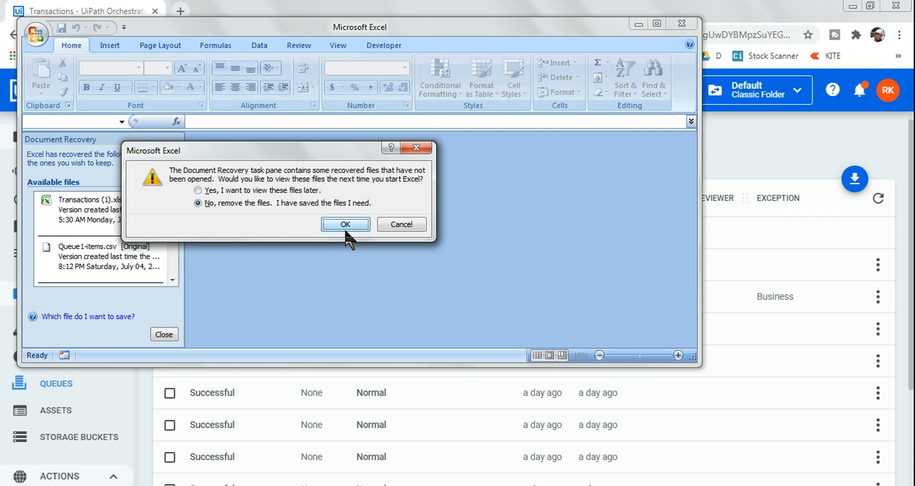
{"action": "left_click", "coordinate": [345, 225]}
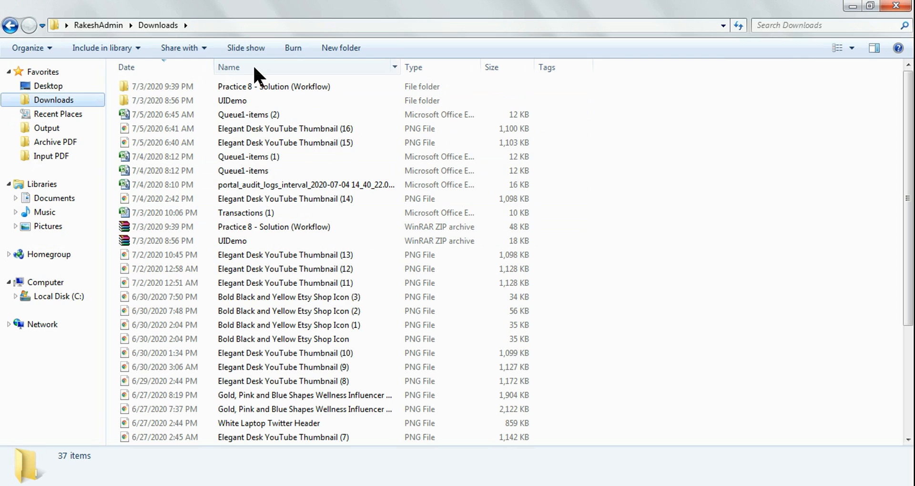
Sort Downloads by date and open the newest Queue1-items (2) report in Excel
{"action": "left_click", "coordinate": [229, 67]}
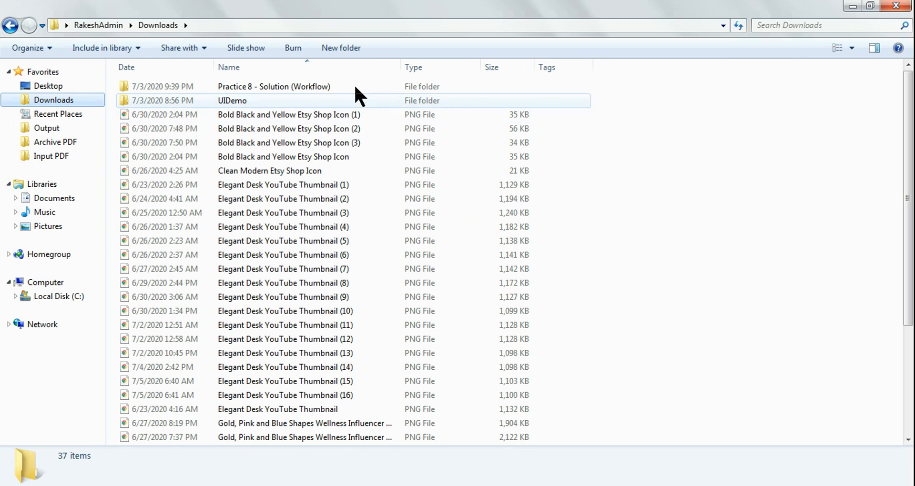
{"action": "left_click", "coordinate": [126, 67]}
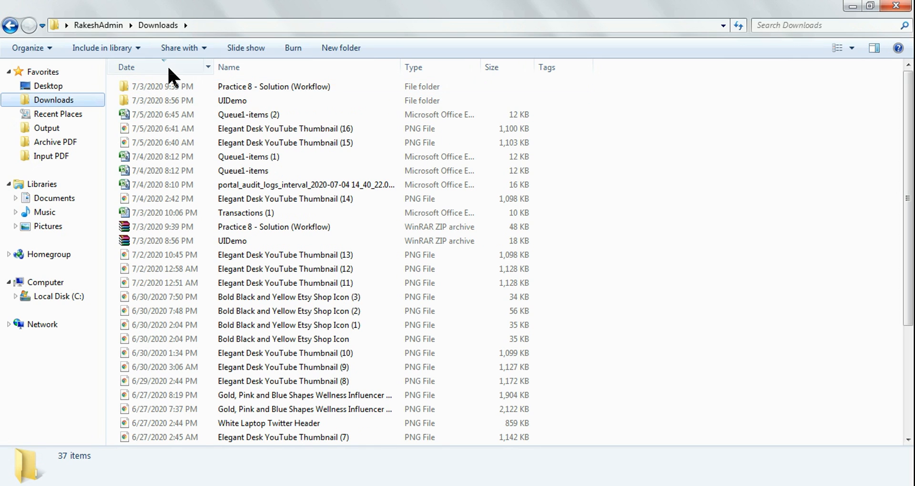
{"action": "mouse_move", "coordinate": [308, 115]}
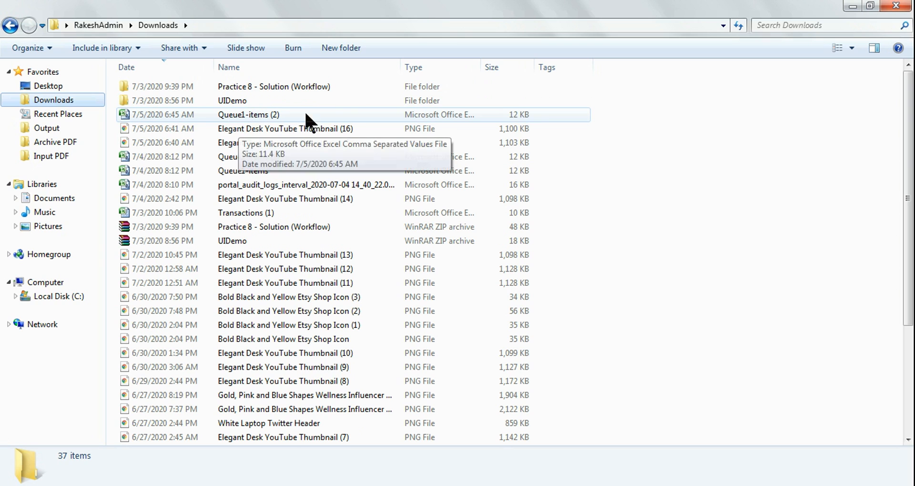
{"action": "left_click", "coordinate": [248, 115]}
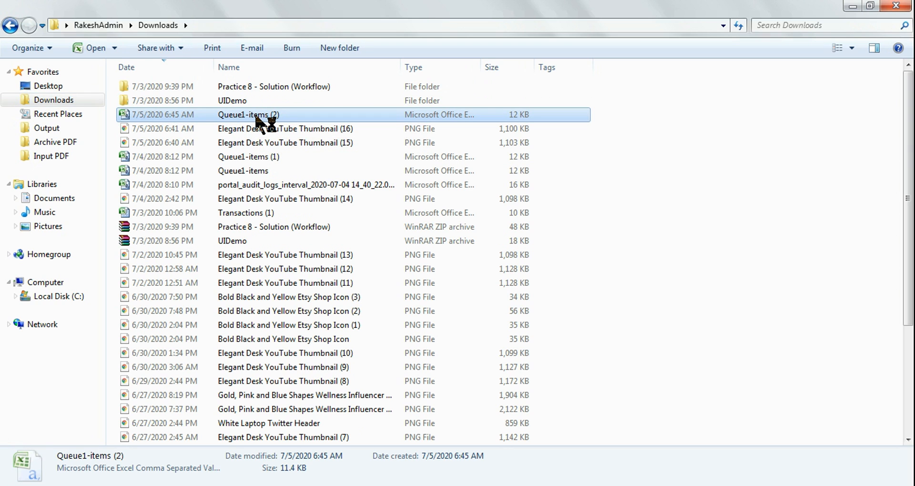
{"action": "double_click", "coordinate": [248, 114]}
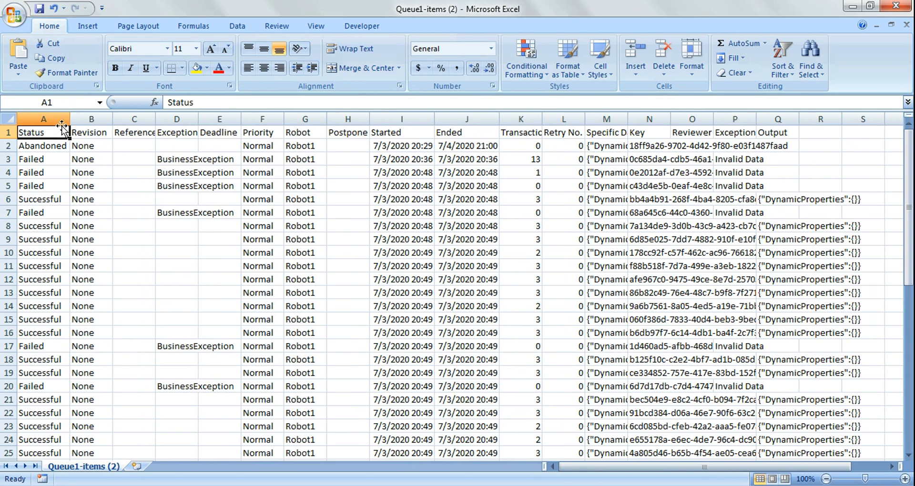
AutoFit the Status column A and the Exception column in the report
{"action": "left_click", "coordinate": [42, 145]}
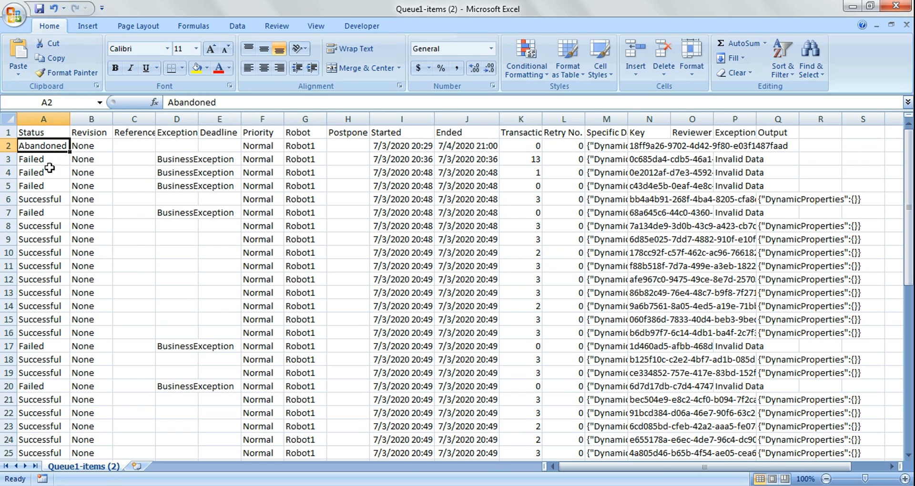
{"action": "left_click", "coordinate": [43, 172]}
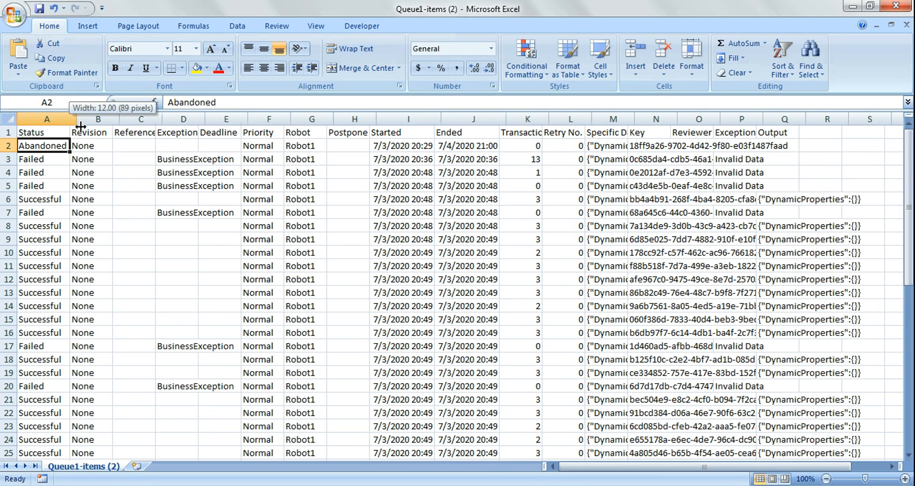
{"action": "left_click", "coordinate": [39, 279]}
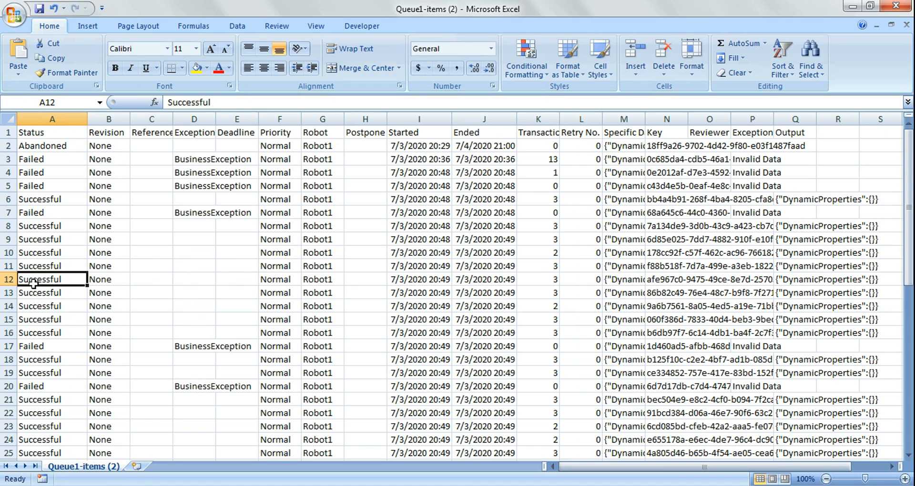
{"action": "scroll", "scroll_direction": "down", "scroll_amount": 3}
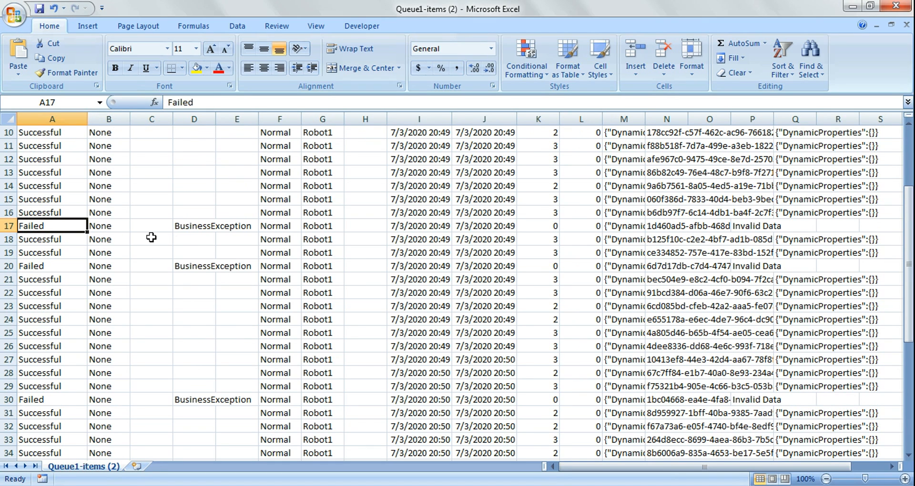
{"action": "left_click", "coordinate": [194, 226]}
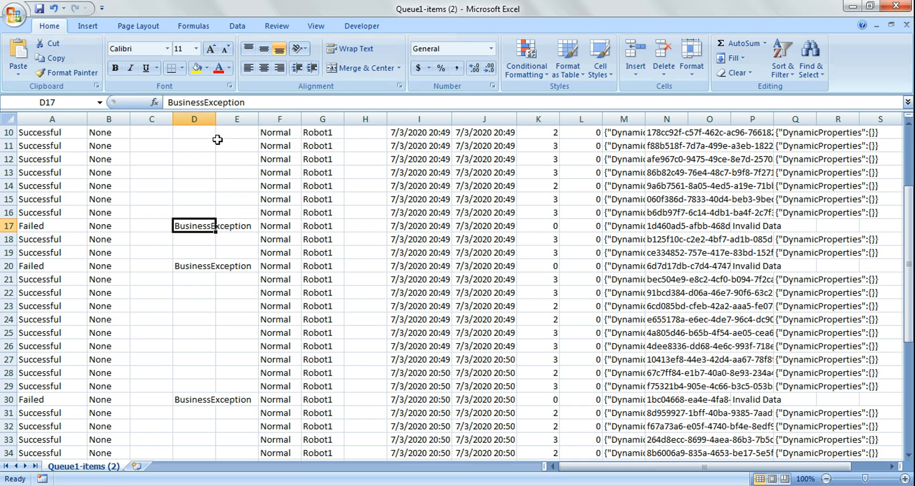
{"action": "left_click", "coordinate": [319, 226]}
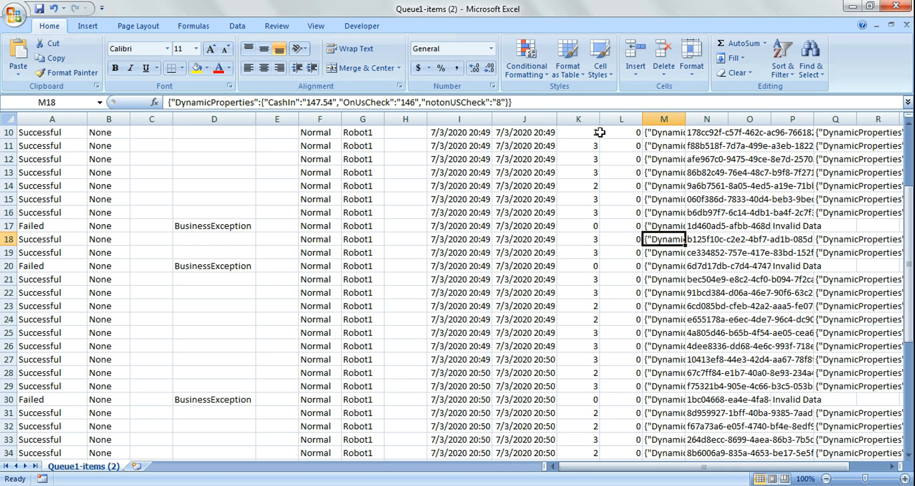
Inspect the Invalid Data exception reason and select the nine New-status items in rows 43–51
{"action": "left_click", "coordinate": [707, 239]}
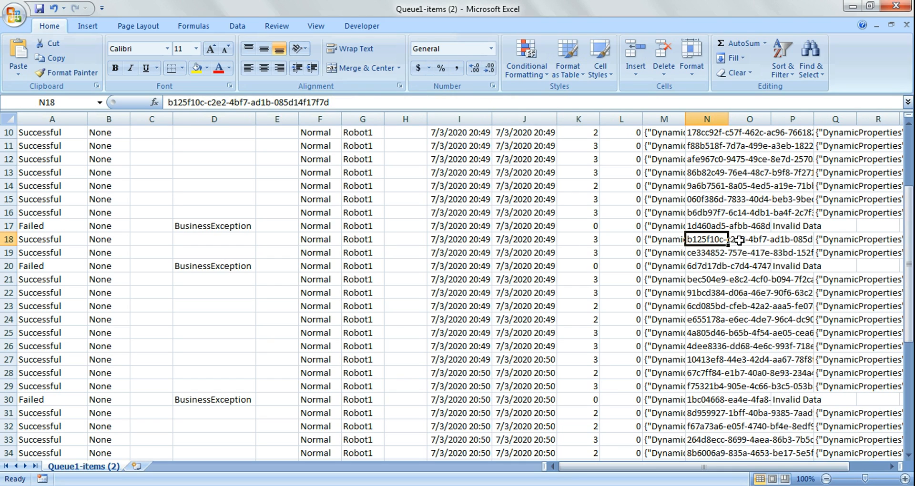
{"action": "left_click", "coordinate": [793, 226]}
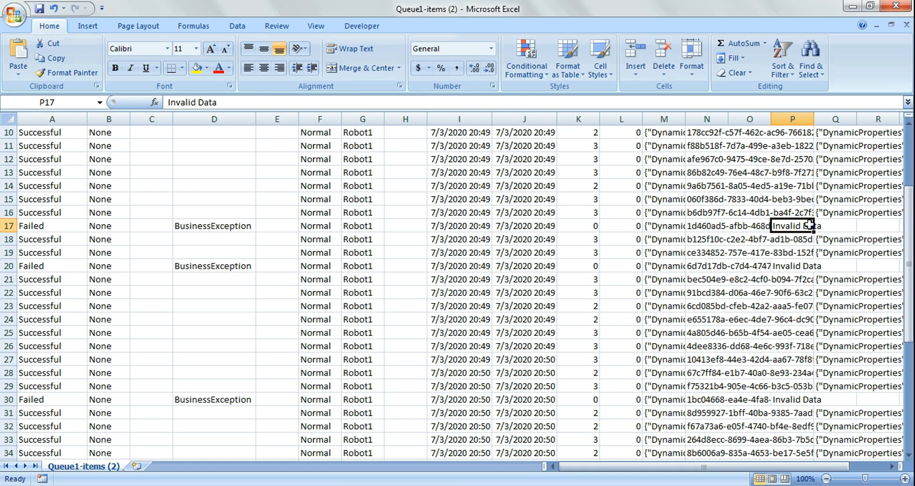
{"action": "mouse_move", "coordinate": [809, 189]}
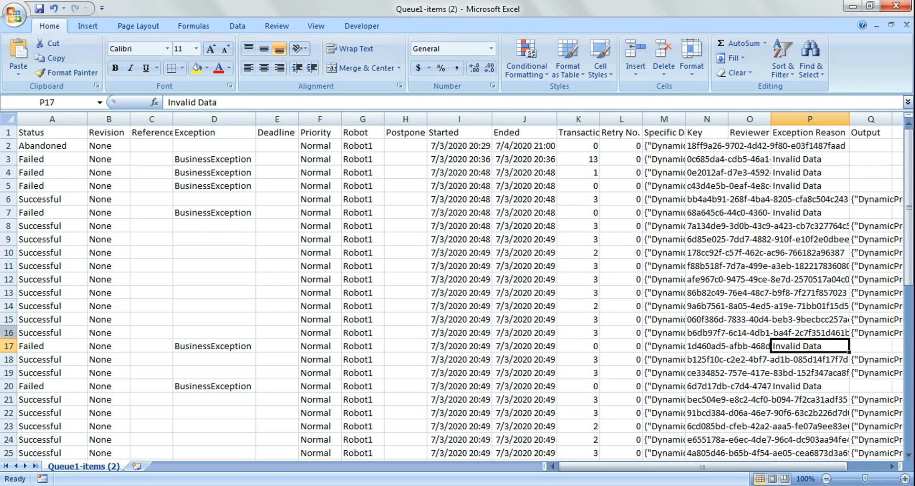
{"action": "scroll", "scroll_direction": "down", "scroll_amount": 3}
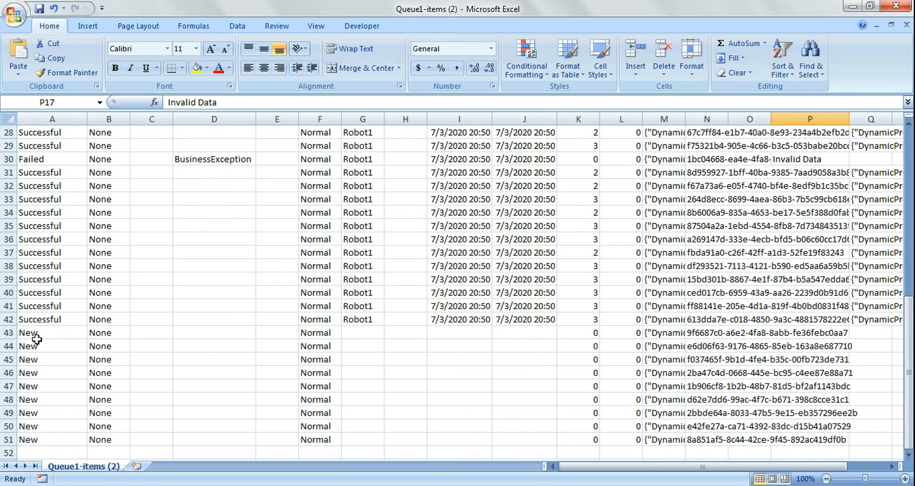
{"action": "left_click_drag", "start_coordinate": [52, 333], "coordinate": [400, 439]}
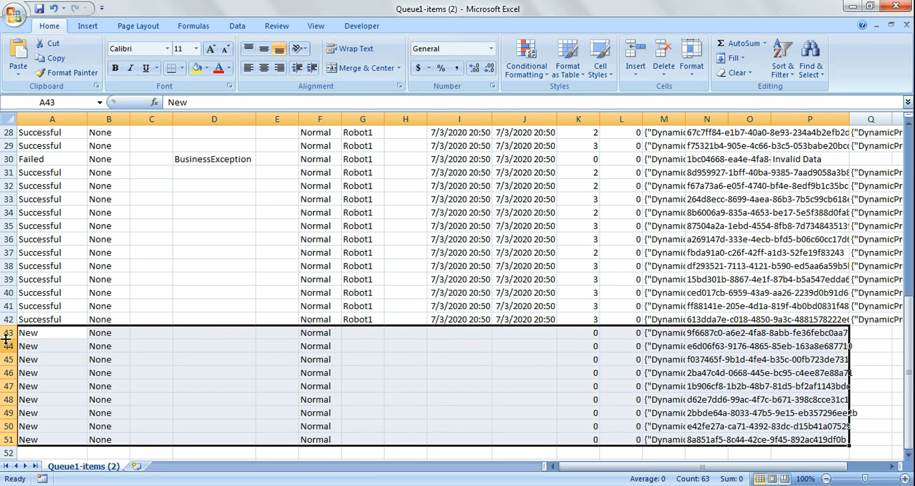
{"action": "scroll", "scroll_direction": "up", "scroll_amount": 3}
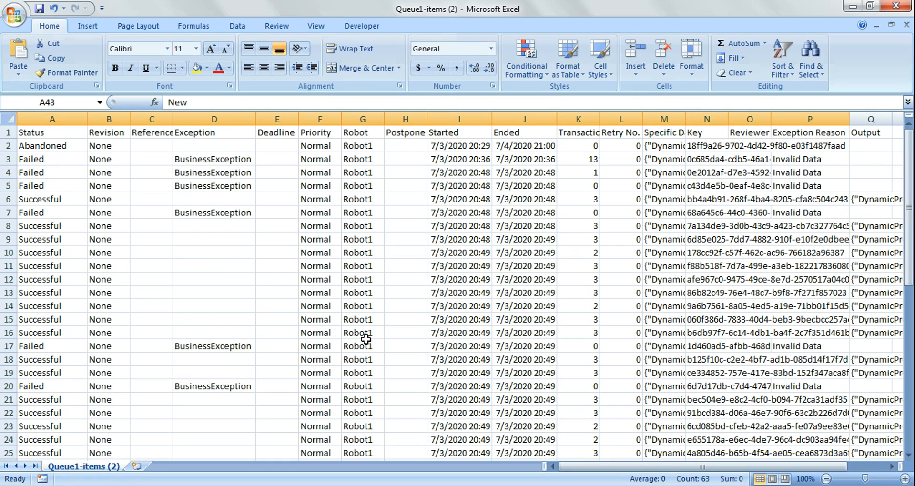
{"action": "mouse_move", "coordinate": [458, 223]}
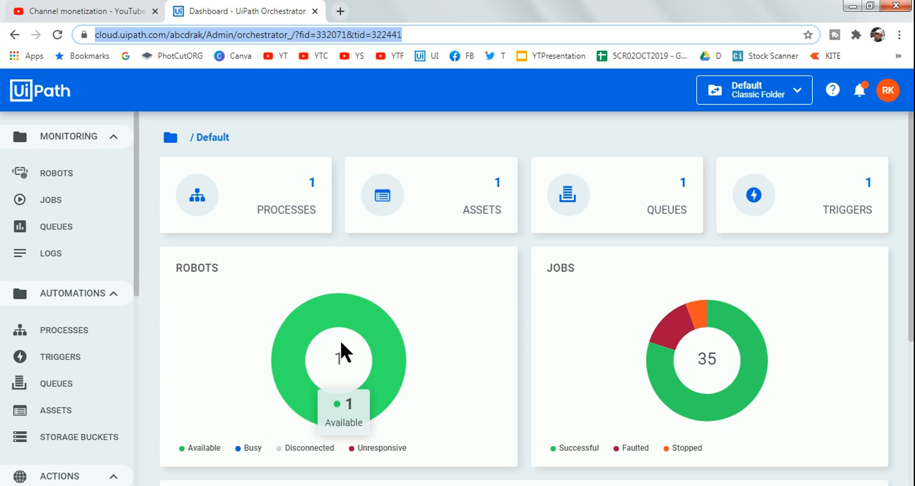
{"action": "mouse_move", "coordinate": [525, 302]}
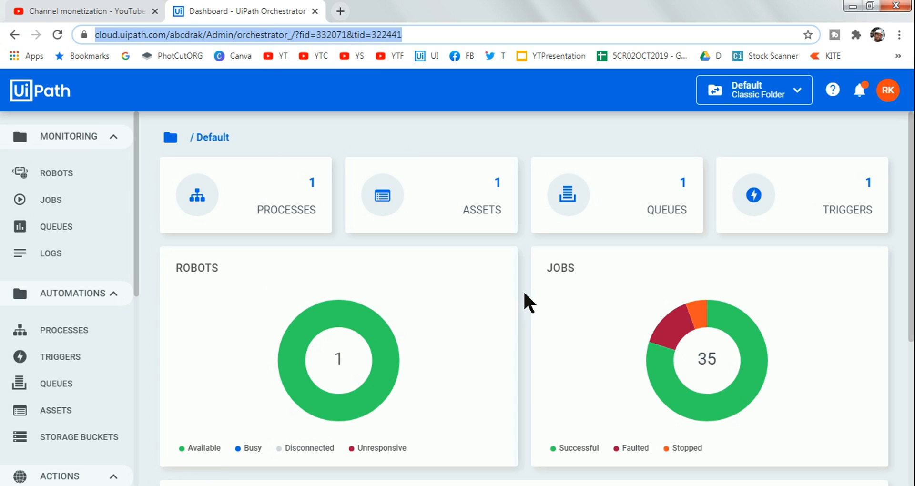
{"action": "mouse_move", "coordinate": [525, 304]}
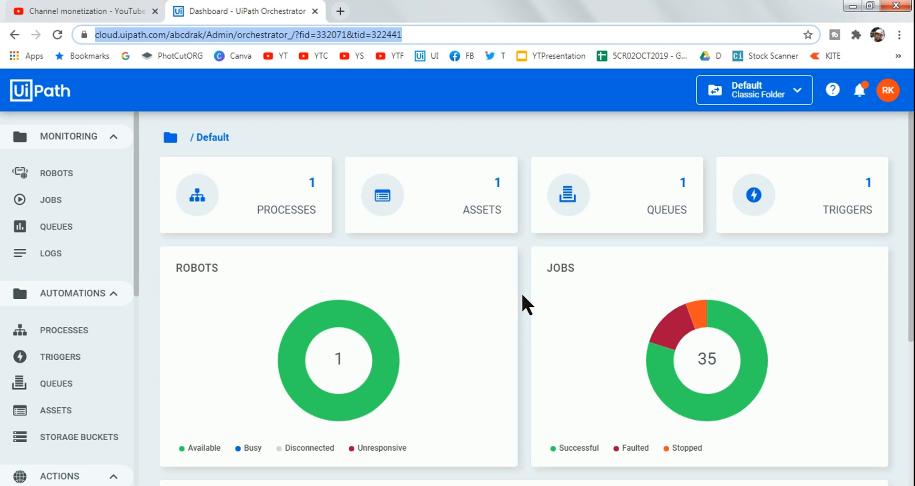